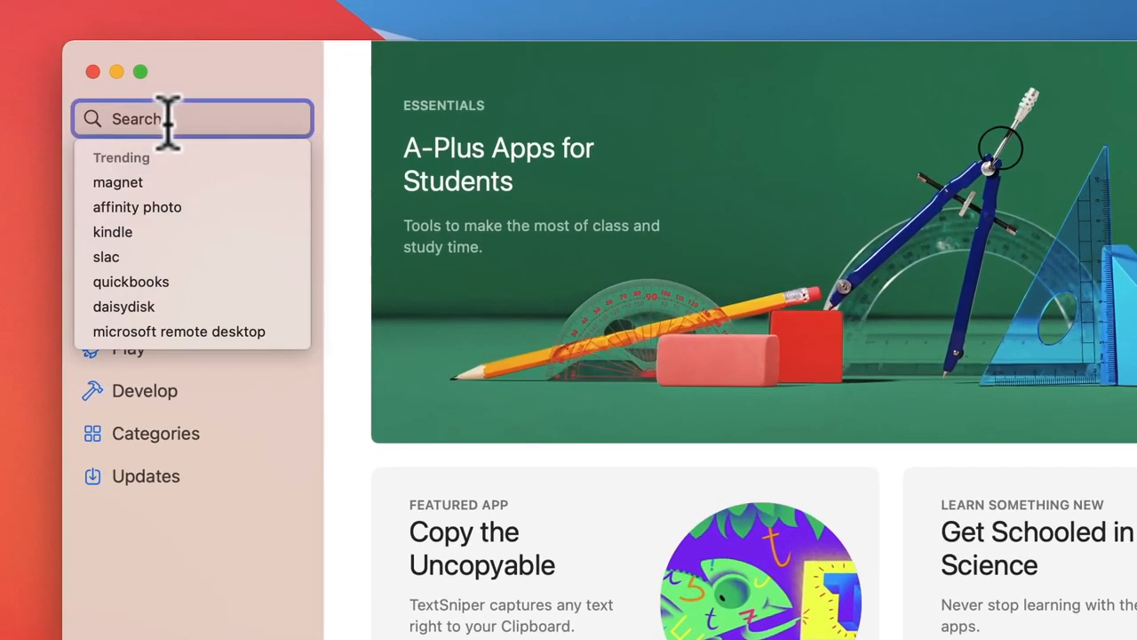
Step: Search the store for 'hiddenme' to list the HiddenMe and HiddenMe Pro apps
{"action": "type", "text": "hi"}
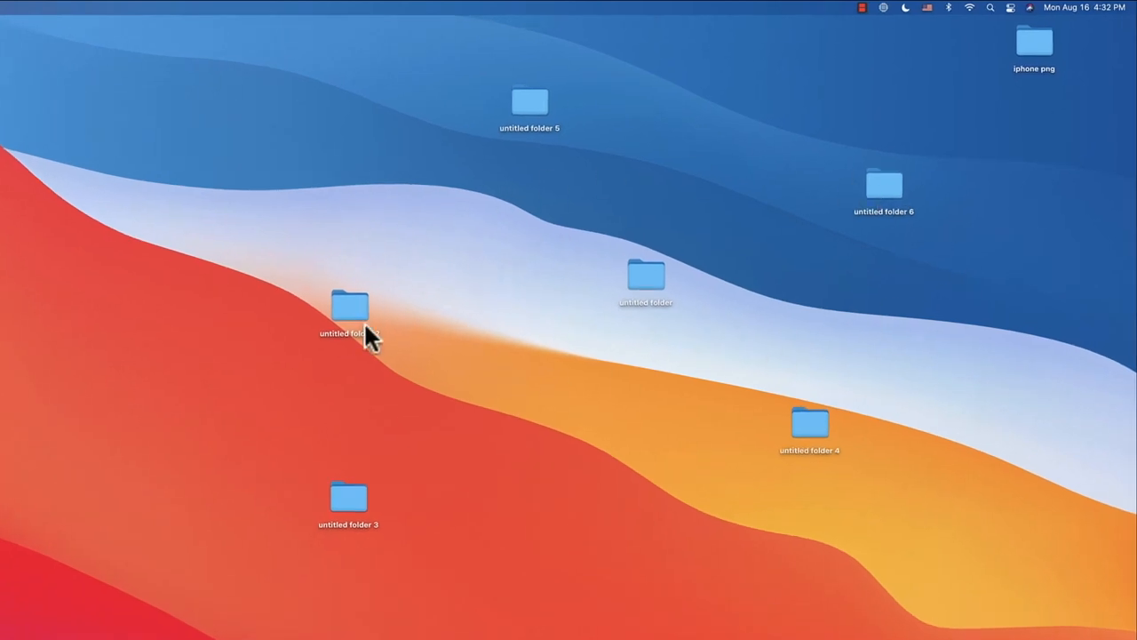
{"action": "mouse_move", "coordinate": [695, 256]}
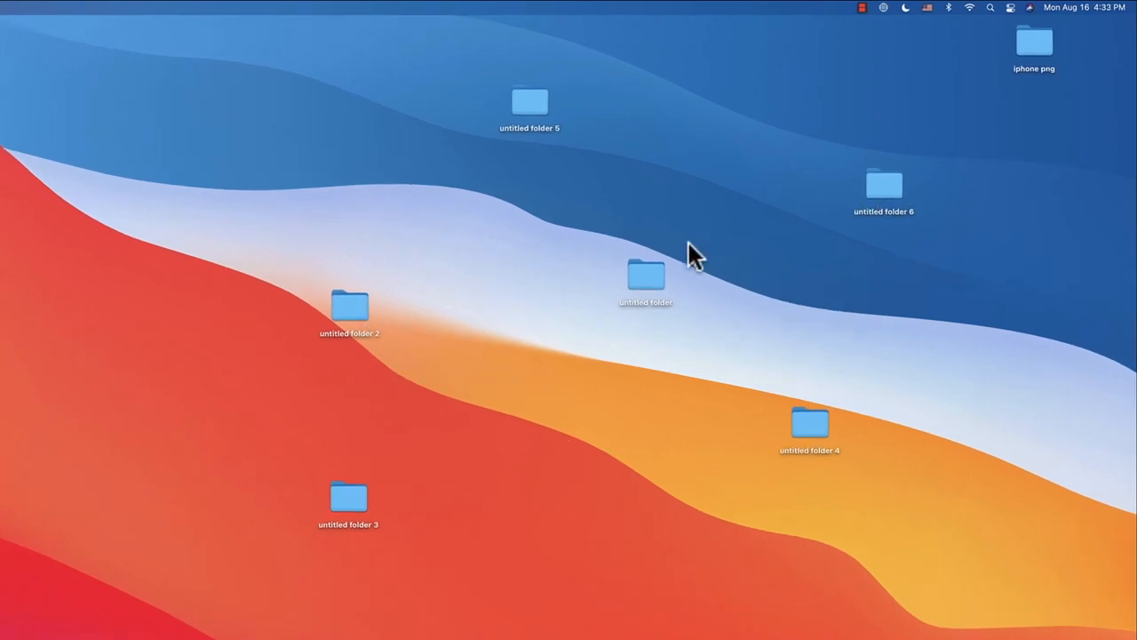
{"action": "mouse_move", "coordinate": [476, 453]}
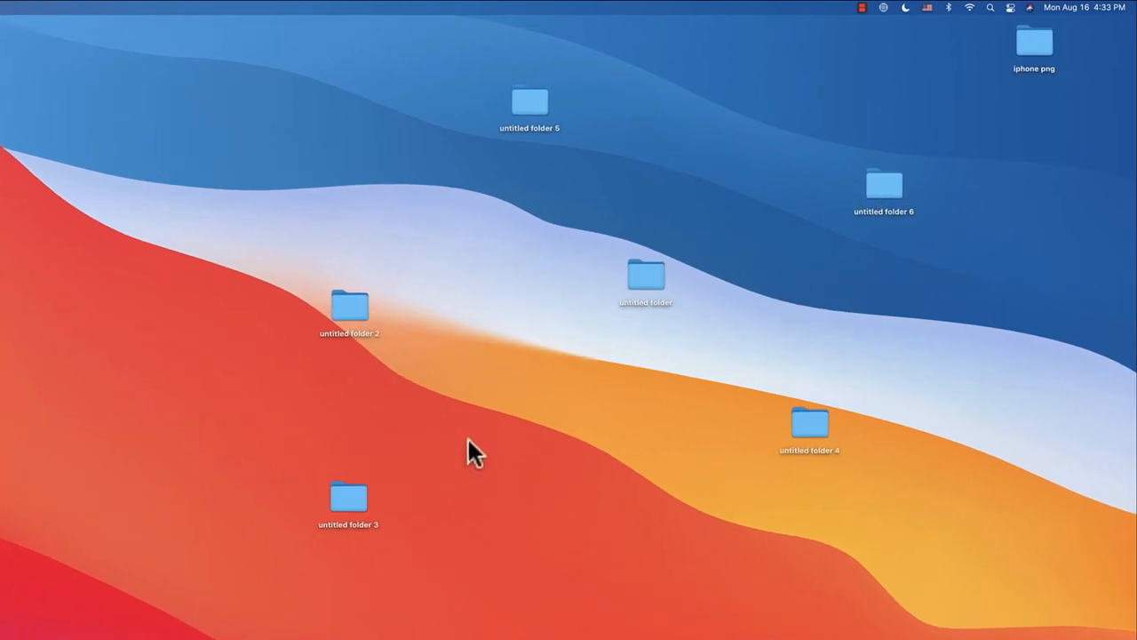
{"action": "mouse_move", "coordinate": [512, 408]}
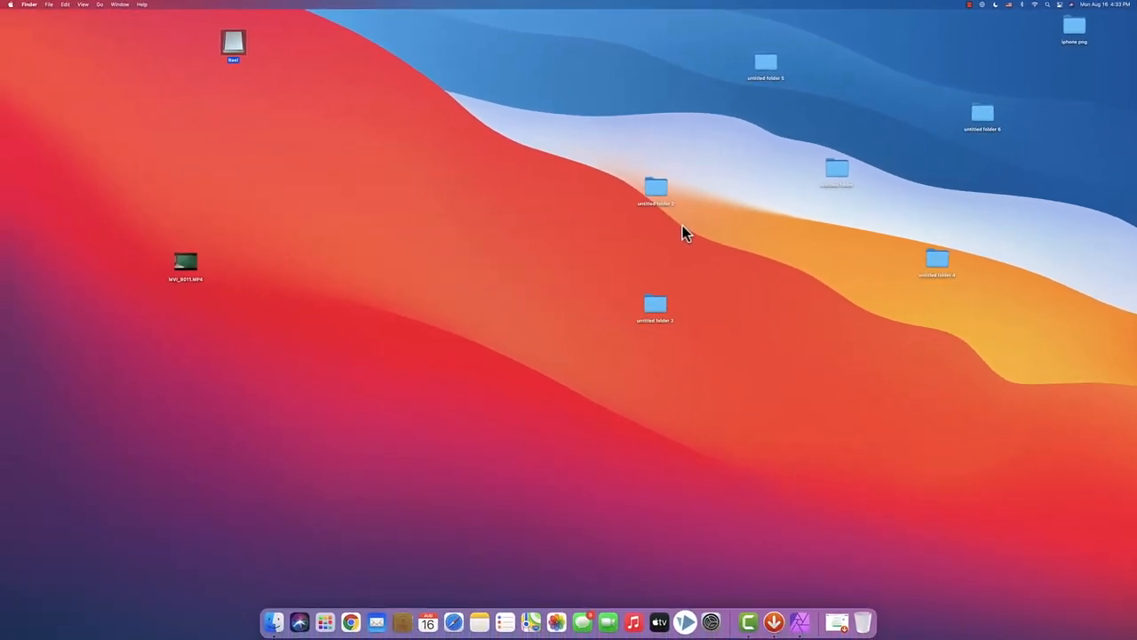
{"action": "mouse_move", "coordinate": [311, 608]}
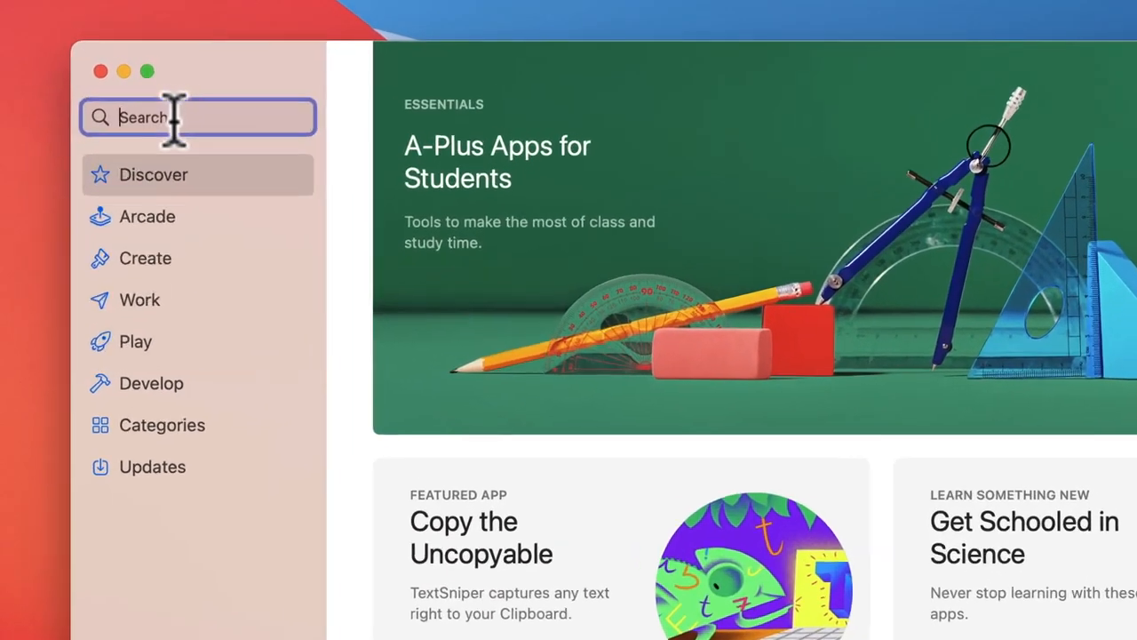
{"action": "left_click", "coordinate": [195, 117]}
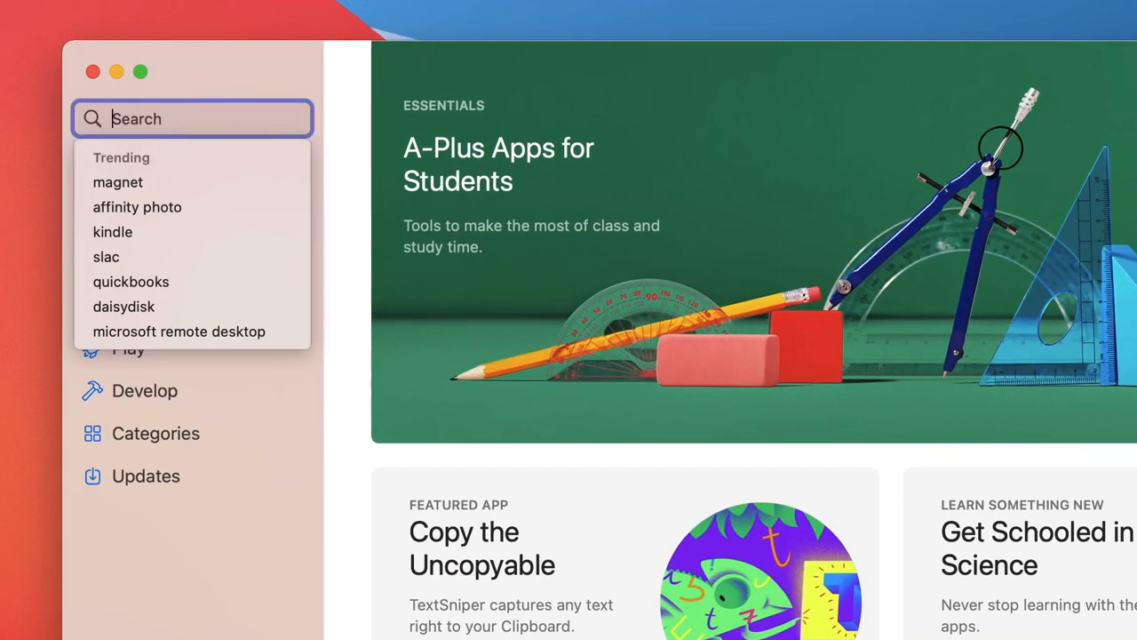
{"action": "type", "text": "hiddenme"}
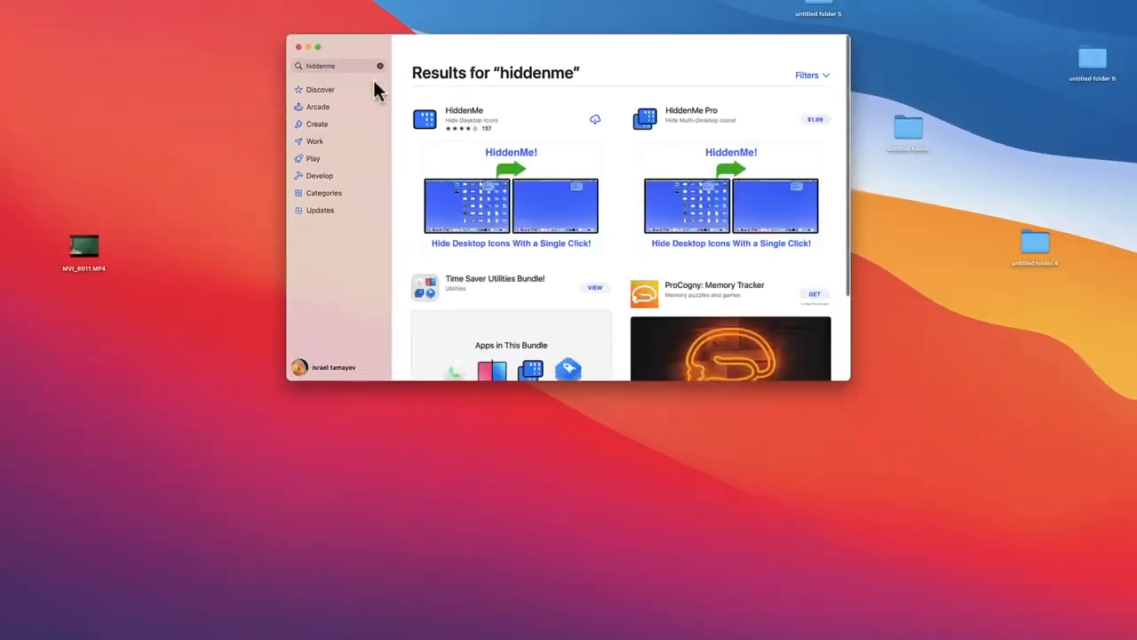
{"action": "left_click", "coordinate": [316, 46]}
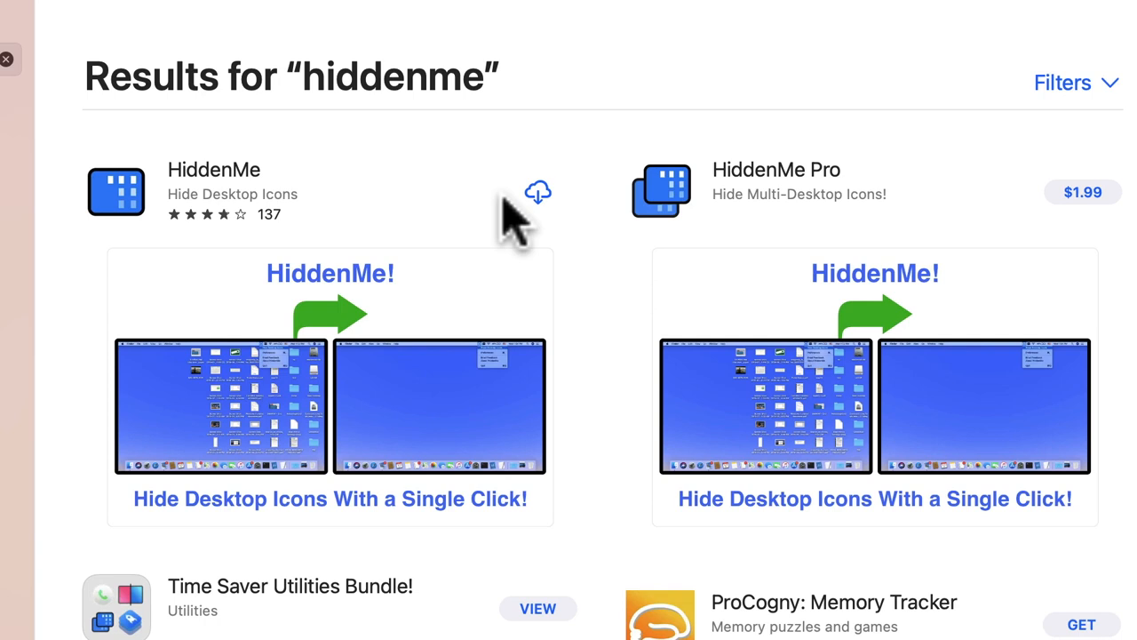
Step: Download the free HiddenMe app until its listing offers Open
{"action": "left_click", "coordinate": [537, 192]}
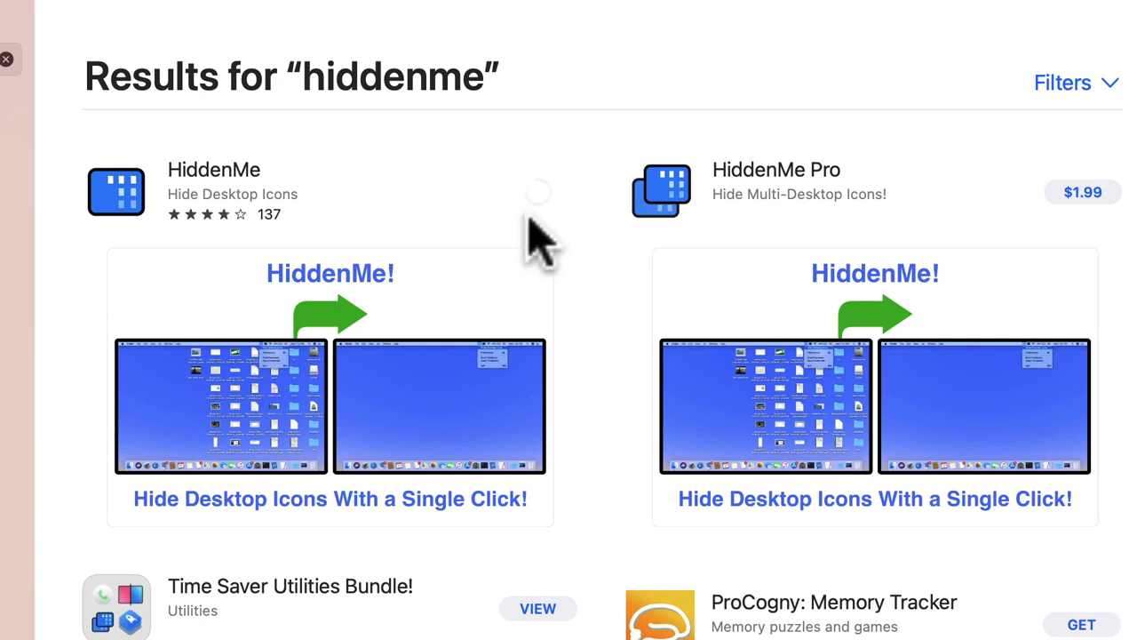
{"action": "left_click", "coordinate": [537, 192]}
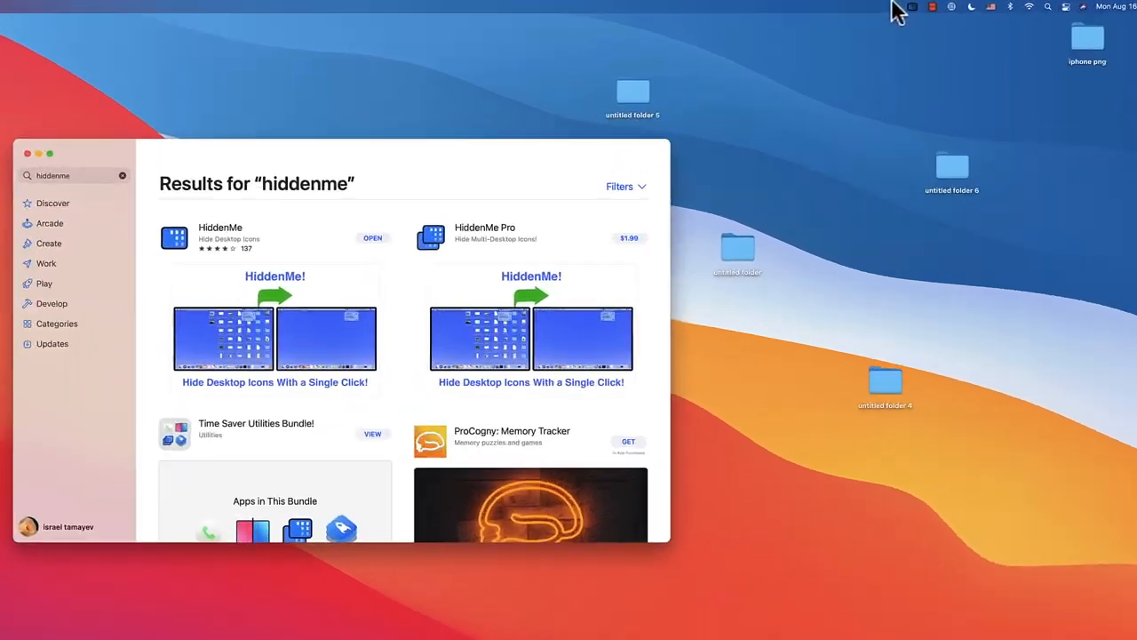
Step: Hide all desktop icons from HiddenMe's menu bar menu
{"action": "left_click", "coordinate": [761, 15]}
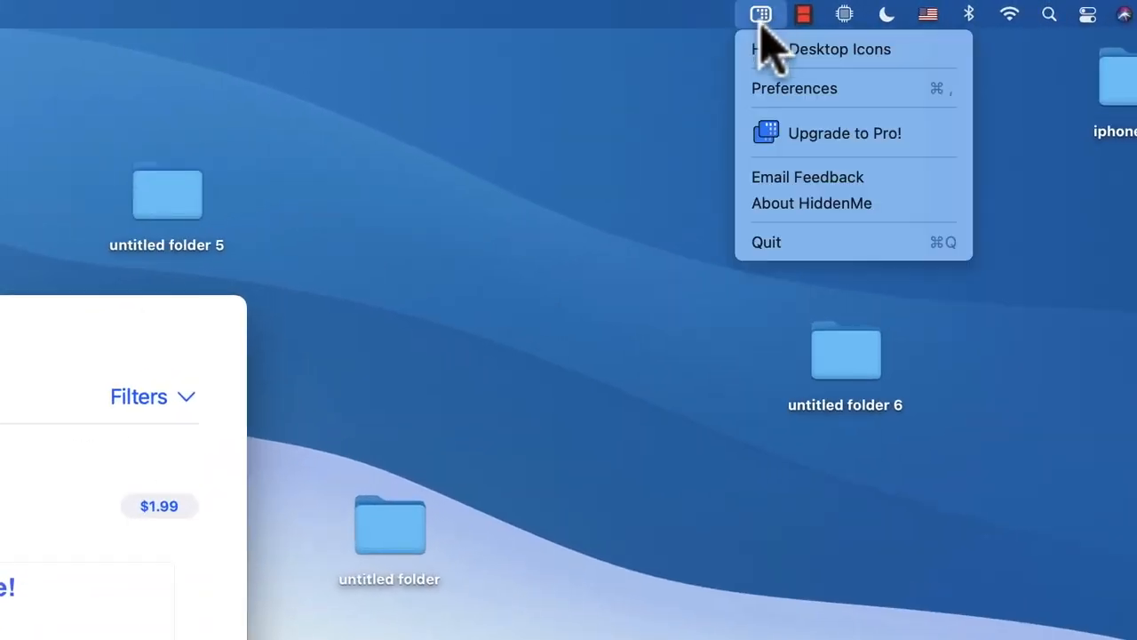
{"action": "mouse_move", "coordinate": [791, 67]}
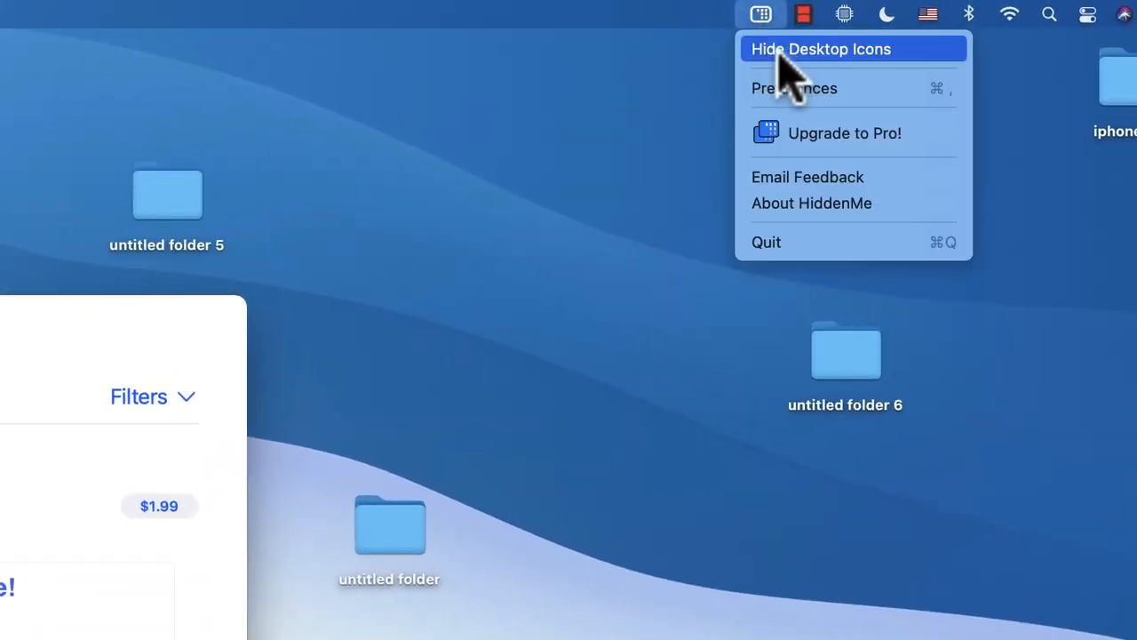
{"action": "mouse_move", "coordinate": [826, 75]}
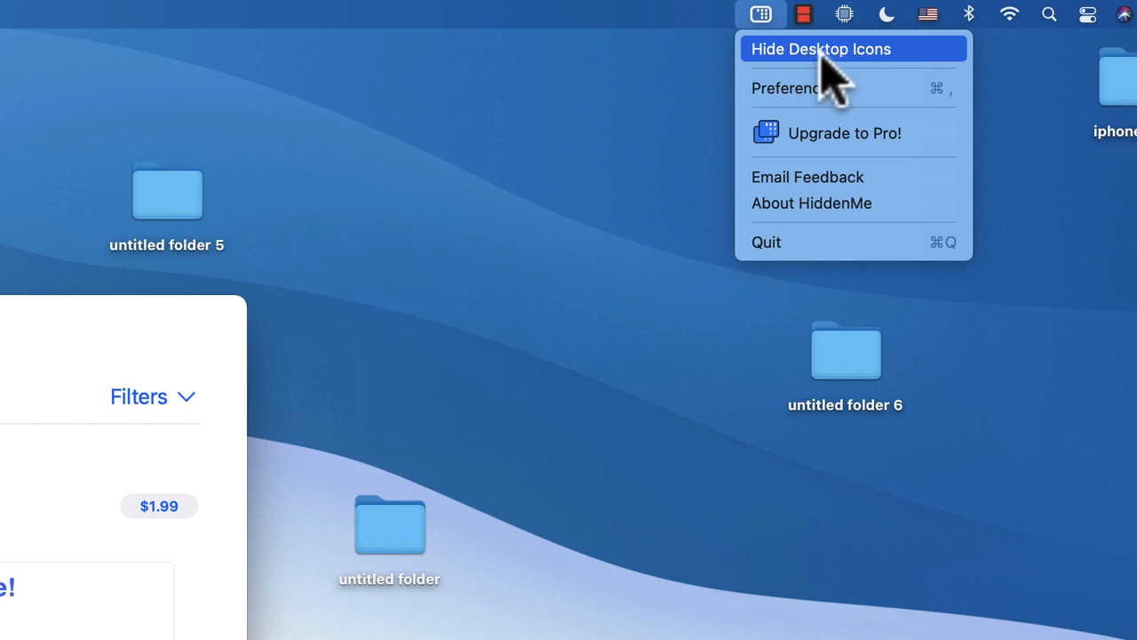
{"action": "mouse_move", "coordinate": [826, 93]}
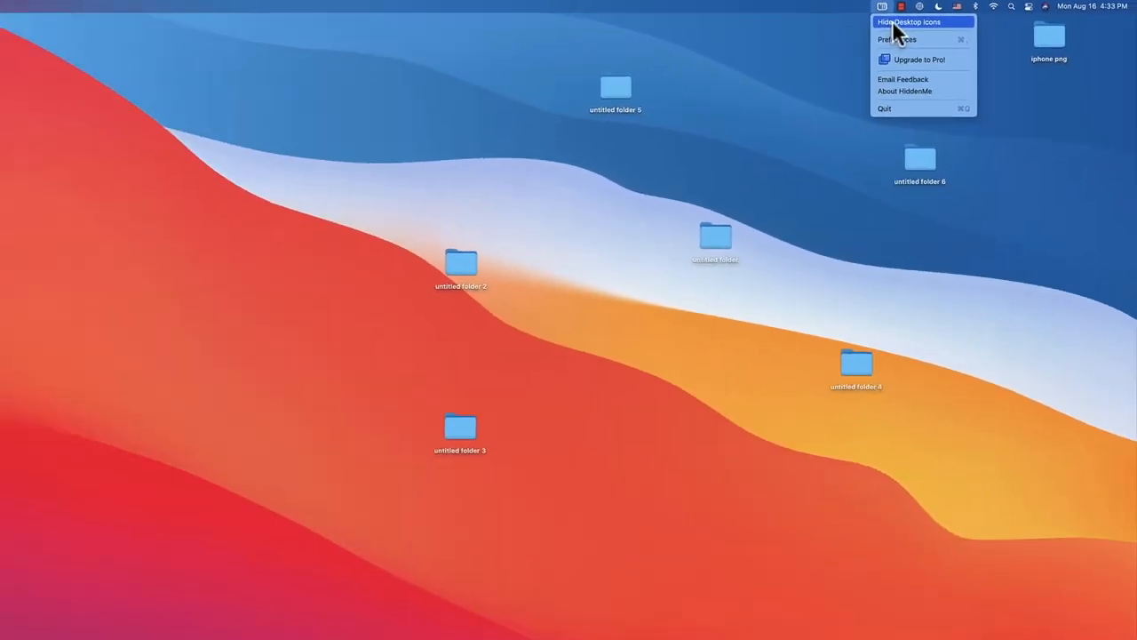
{"action": "left_click", "coordinate": [913, 22]}
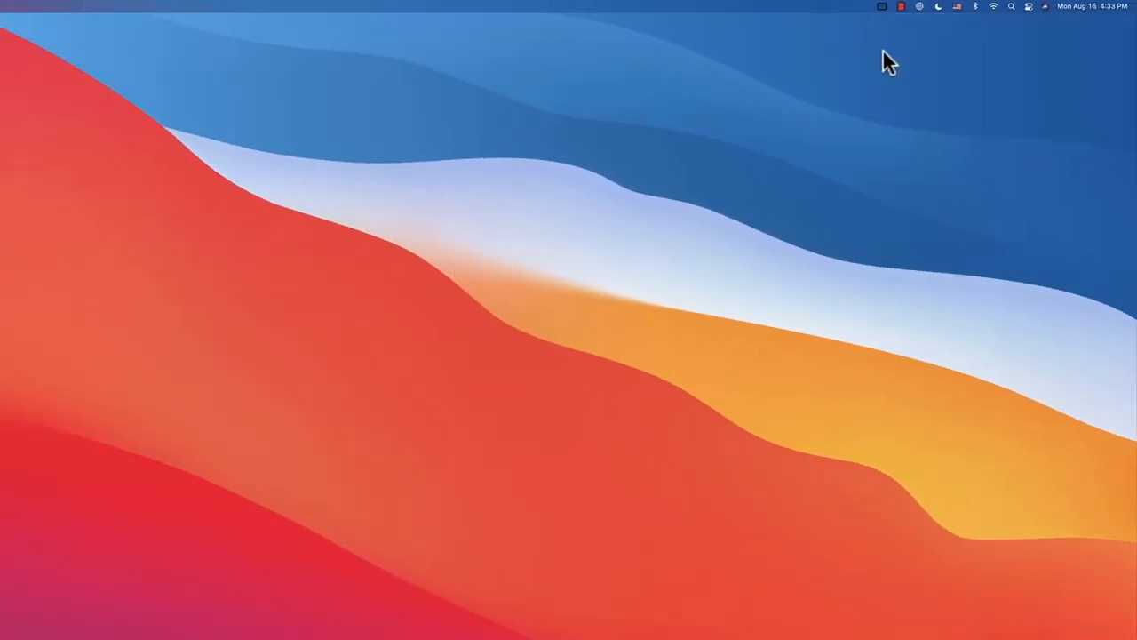
Step: Show the desktop icons again from HiddenMe's menu bar menu
{"action": "left_click", "coordinate": [618, 14]}
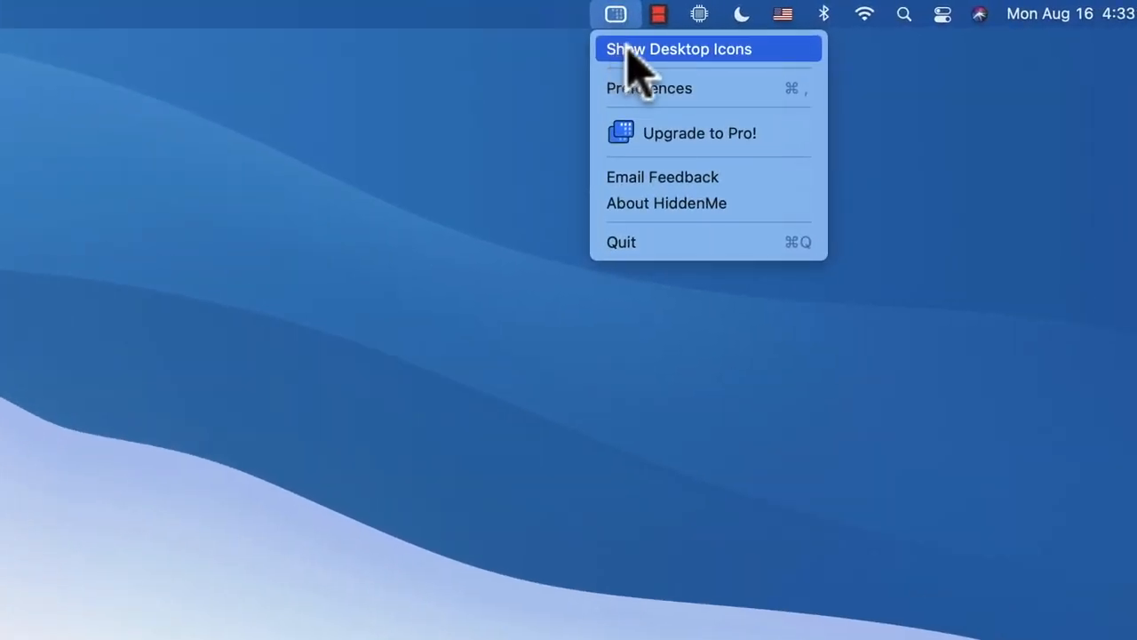
{"action": "left_click", "coordinate": [679, 49]}
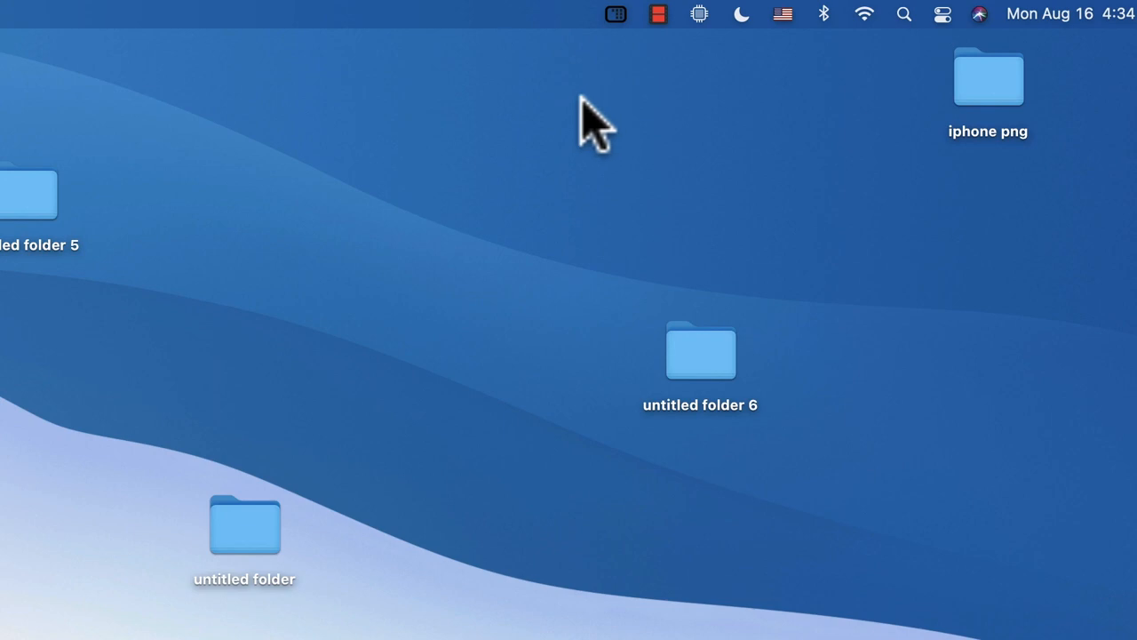